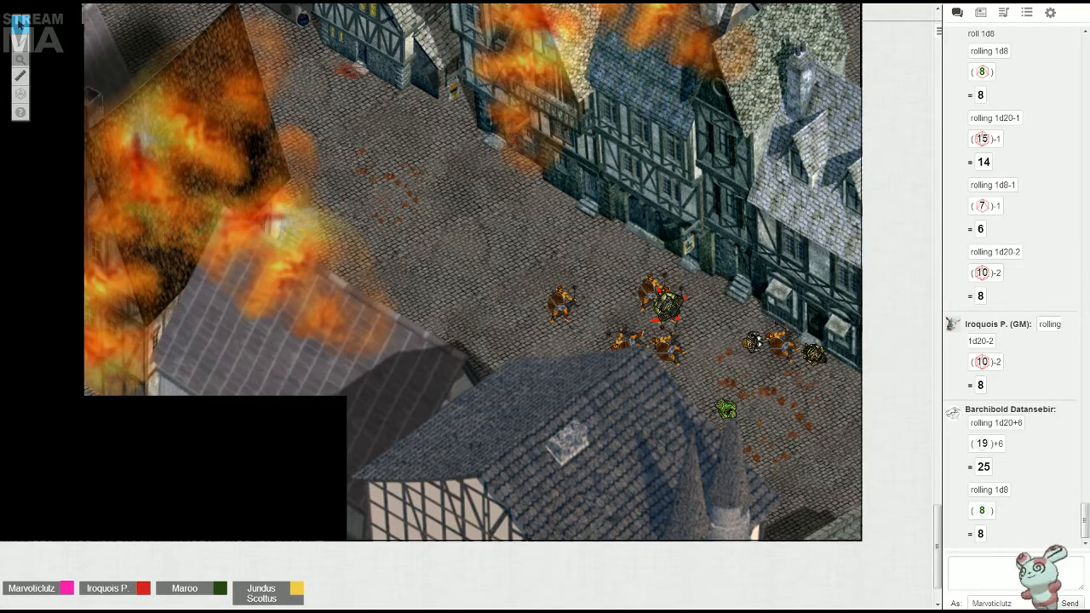
Select the rightmost enemy token to mark it defeated with a red X.
{"action": "left_click", "coordinate": [780, 354]}
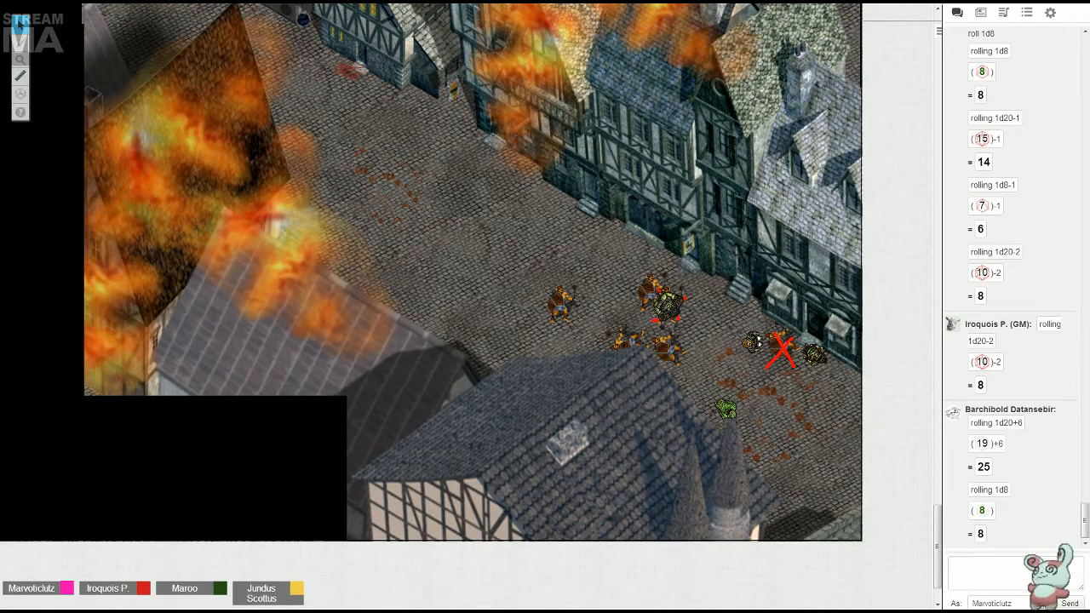
Select the left-hand enemy token to mark it defeated, then scroll the chat to the new 1d4+1 roll.
{"action": "left_click", "coordinate": [629, 340]}
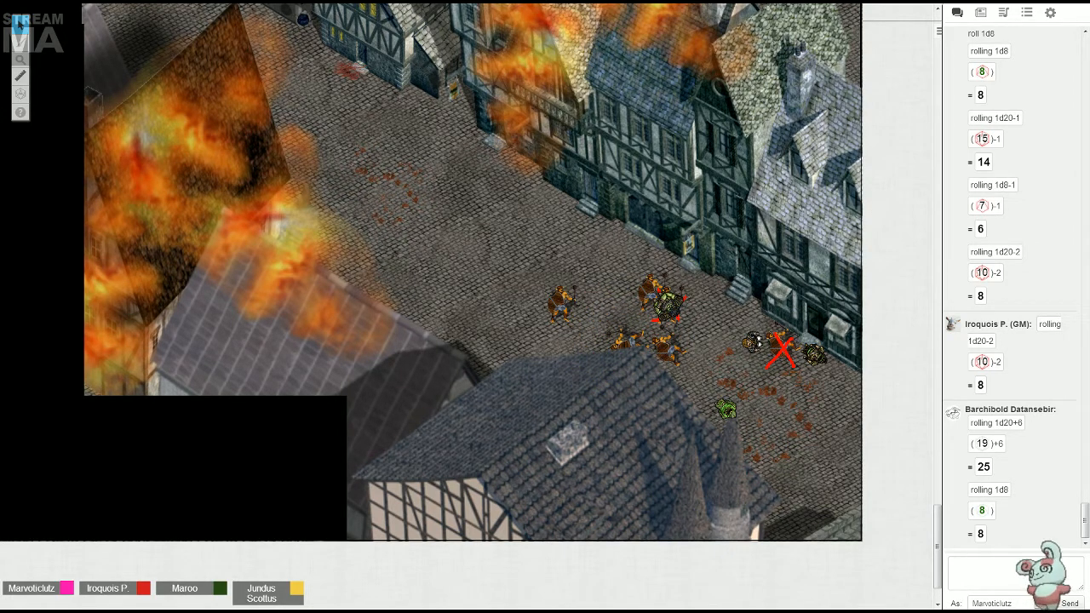
{"action": "scroll", "scroll_direction": "down", "scroll_amount": 3}
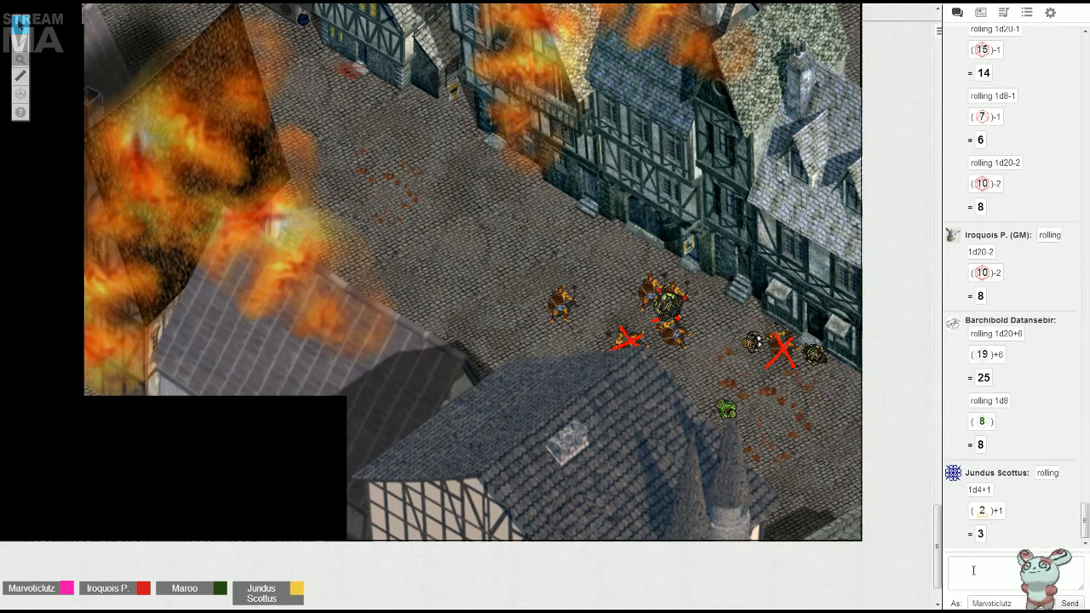
Start a /roll 1 dice command in the chat box.
{"action": "type", "text": "/roll 1"}
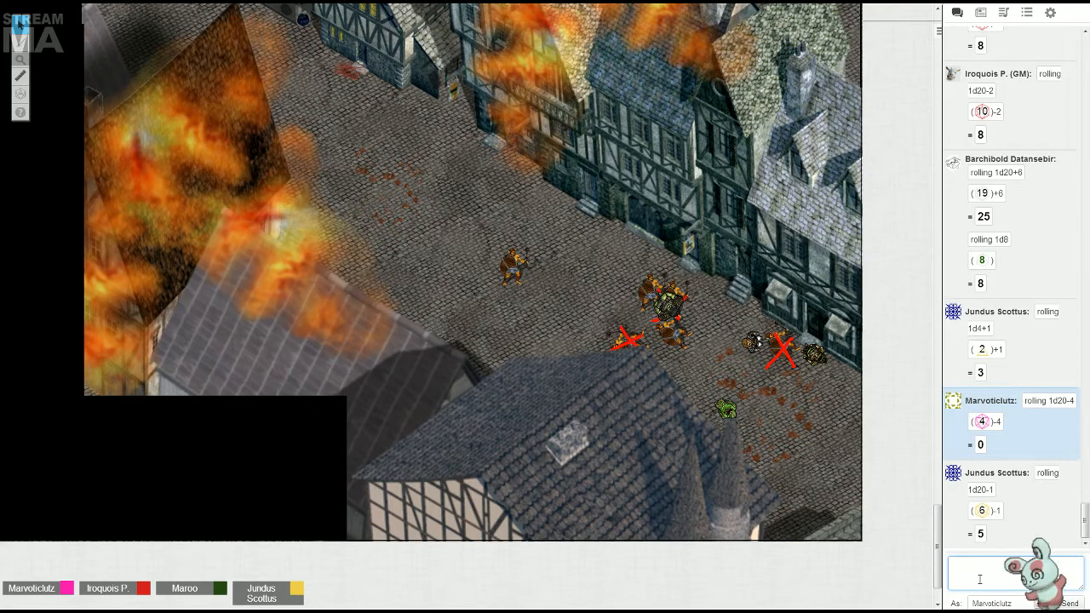
Scroll the chat to the GM's 1d20-1 roll and begin another /roll command.
{"action": "scroll", "scroll_direction": "down", "scroll_amount": 3}
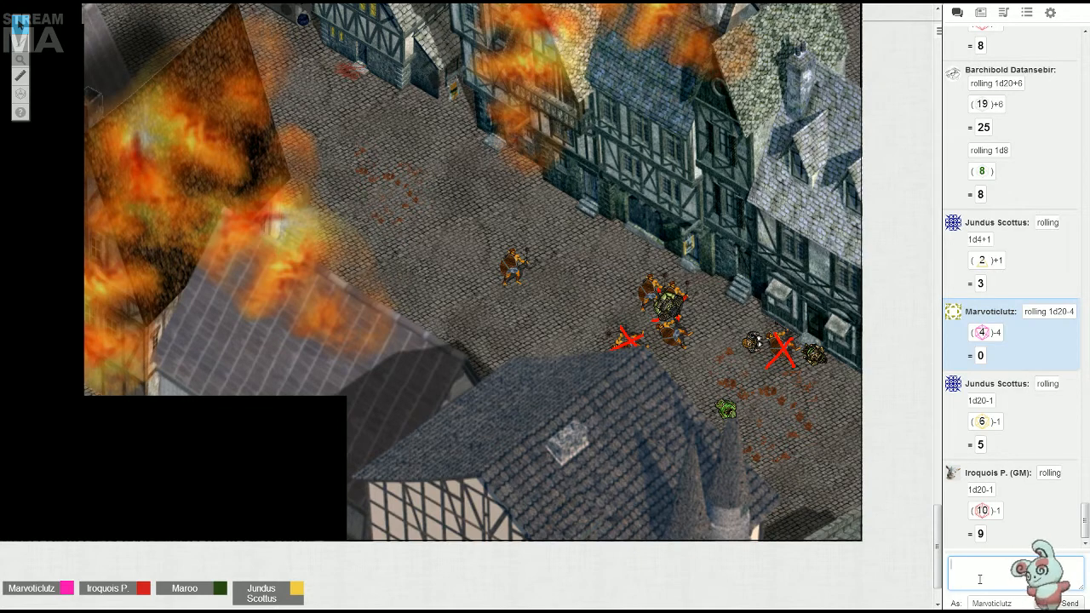
{"action": "type", "text": "/rol"}
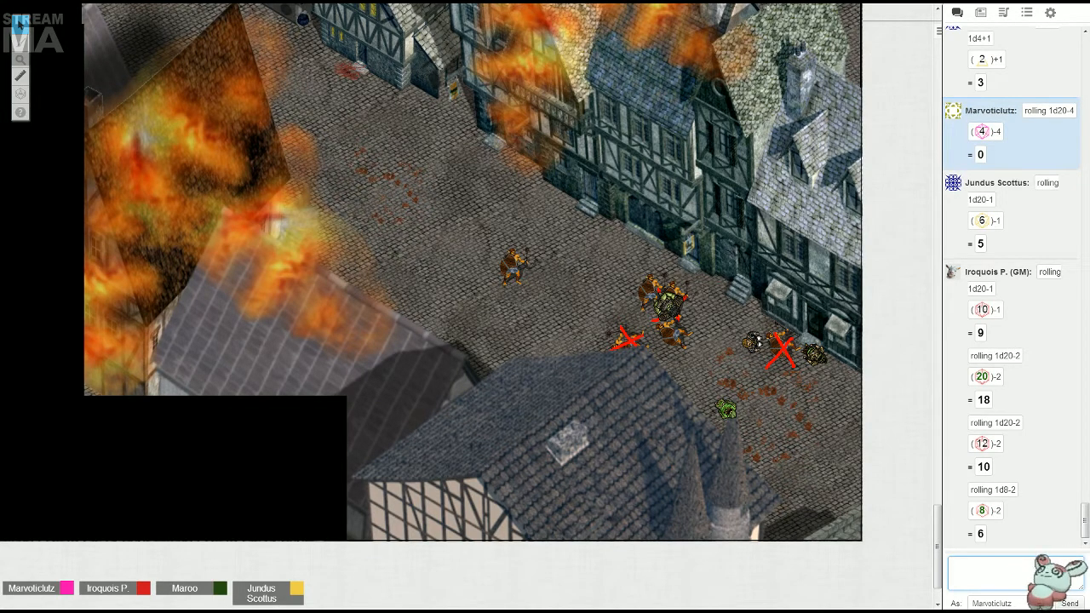
Enter the /roll 1d20+6 command in the chat box.
{"action": "type", "text": "/roll 1d20+7"}
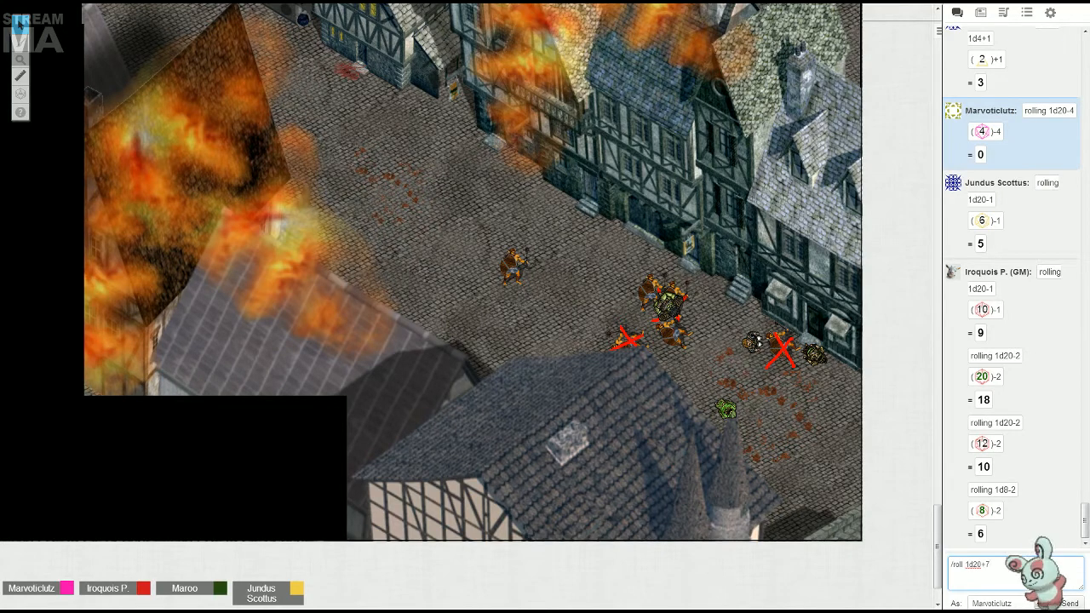
{"action": "type", "text": "/roll 1d20+6"}
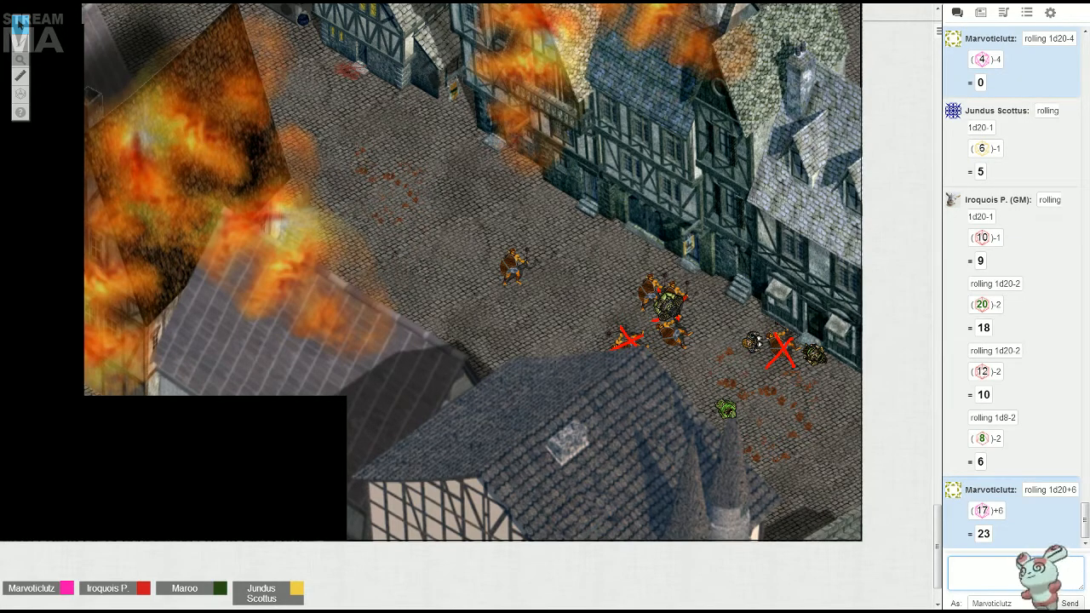
Roll 1d20+6 in chat, sending the rolls and starting another /roll 1d20.
{"action": "type", "text": "/roll 1d20"}
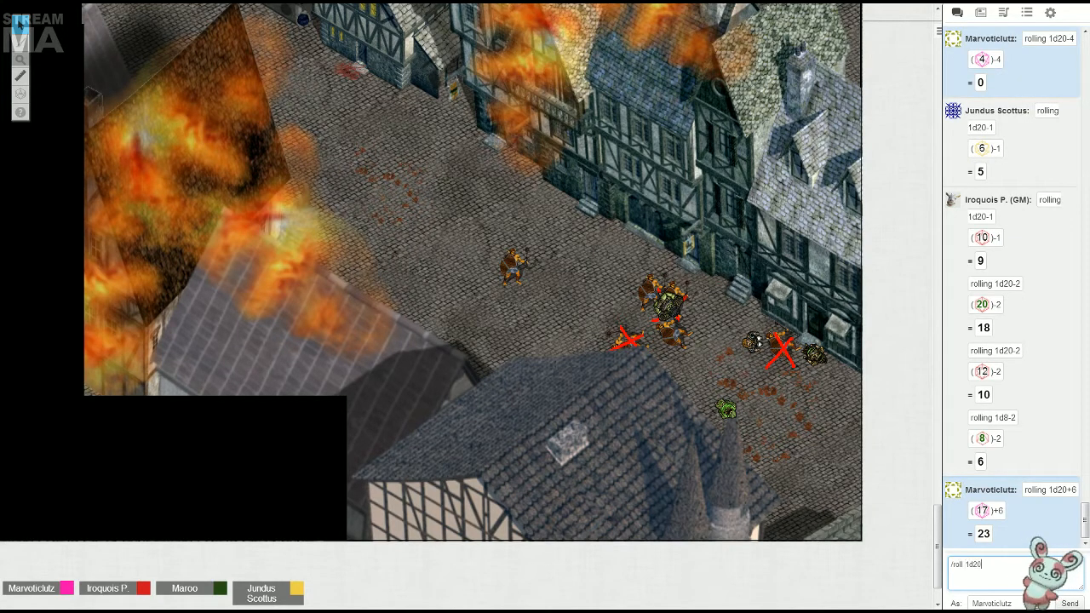
{"action": "type", "text": "+6"}
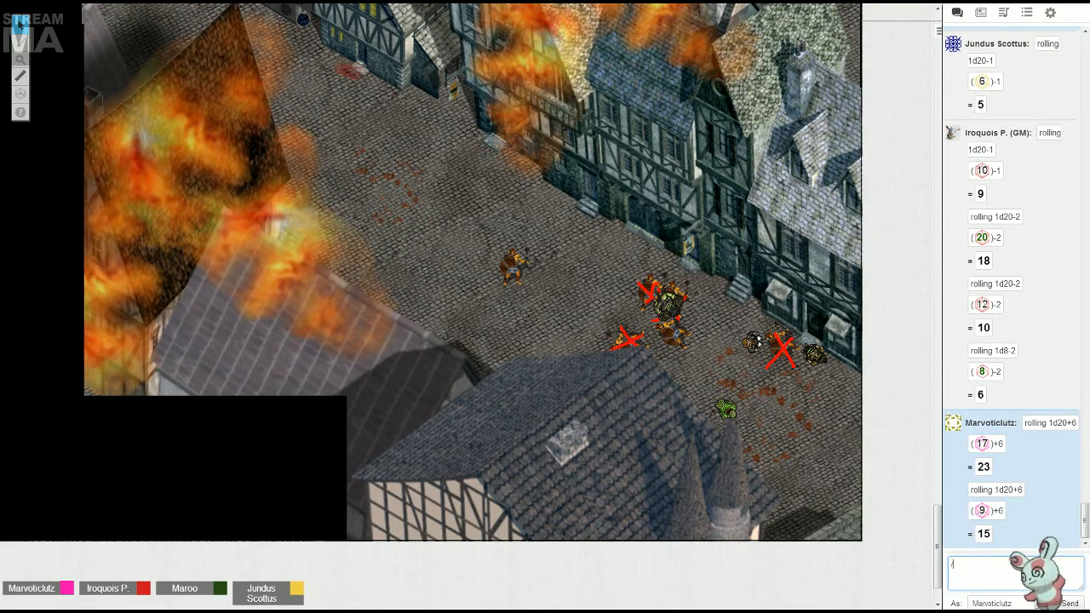
{"action": "type", "text": "/roll 1d20+6"}
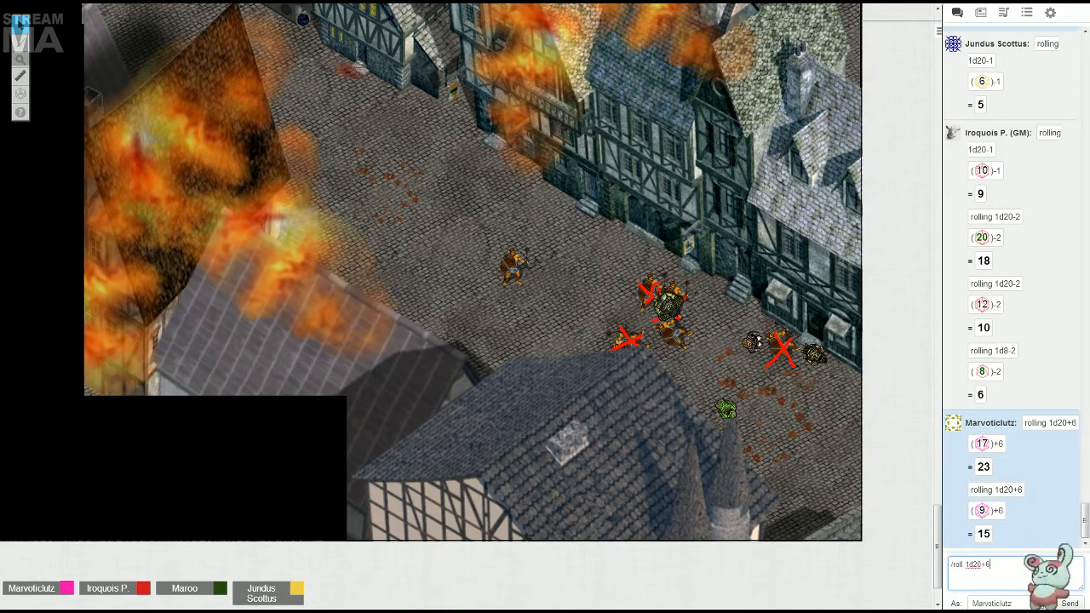
{"action": "key", "text": "Return"}
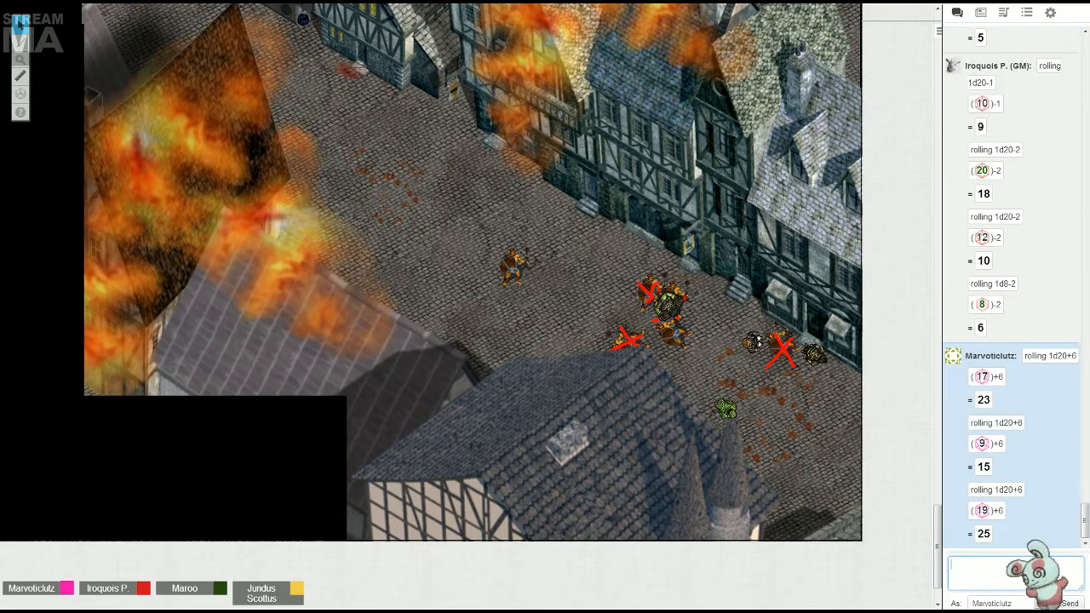
{"action": "type", "text": "/roll 1d20"}
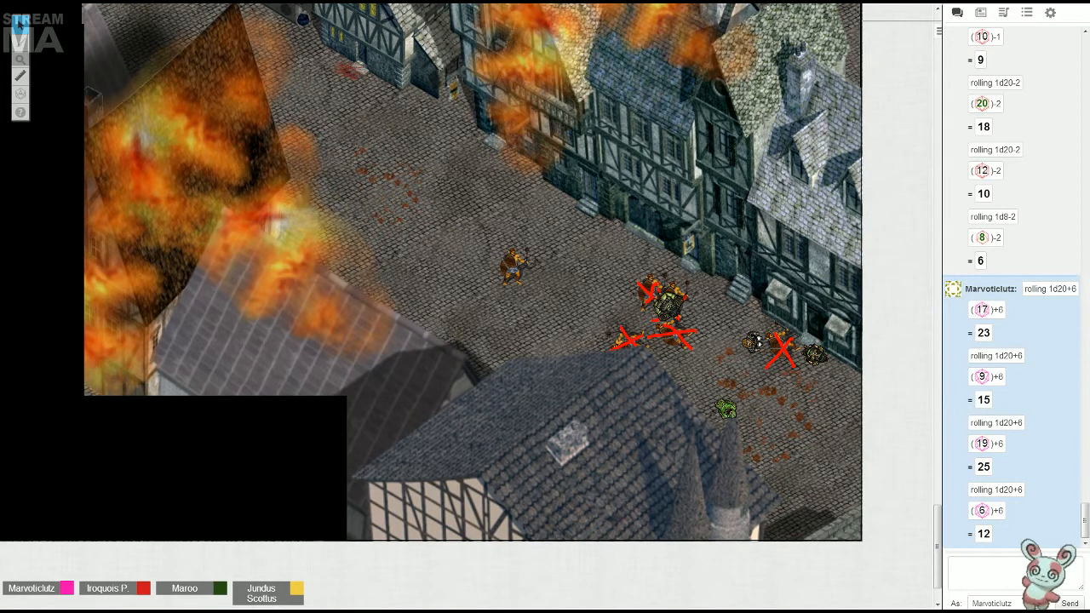
Scroll the chat log to the 1d20+5 and 1d6 rolls of 19 and 4.
{"action": "scroll", "scroll_direction": "down", "scroll_amount": 3}
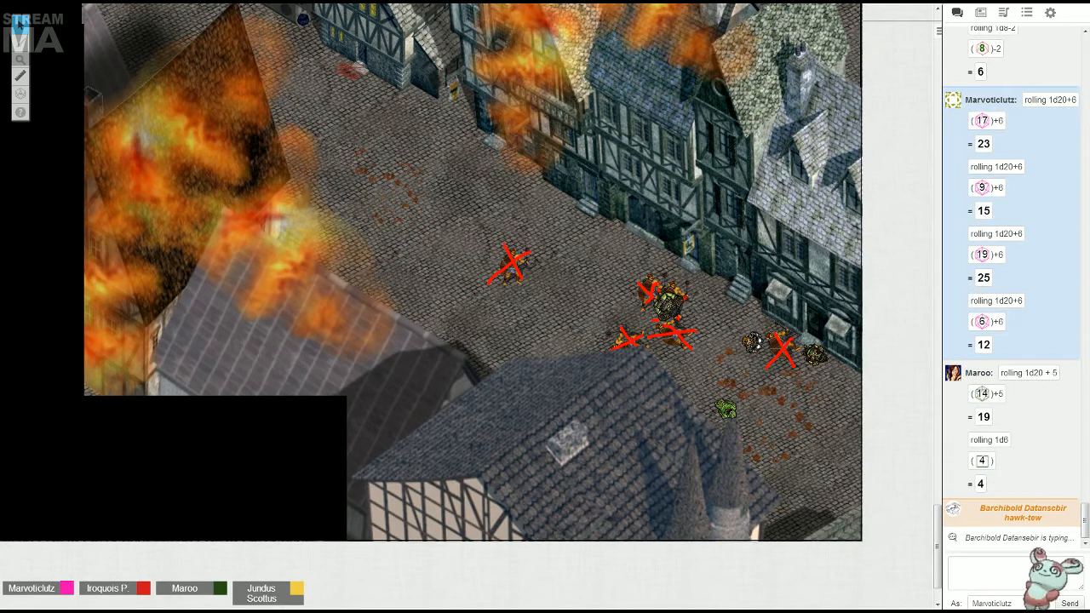
Scroll the chat log down to Barchibold Datansebir's new message.
{"action": "scroll", "scroll_direction": "down", "scroll_amount": 3}
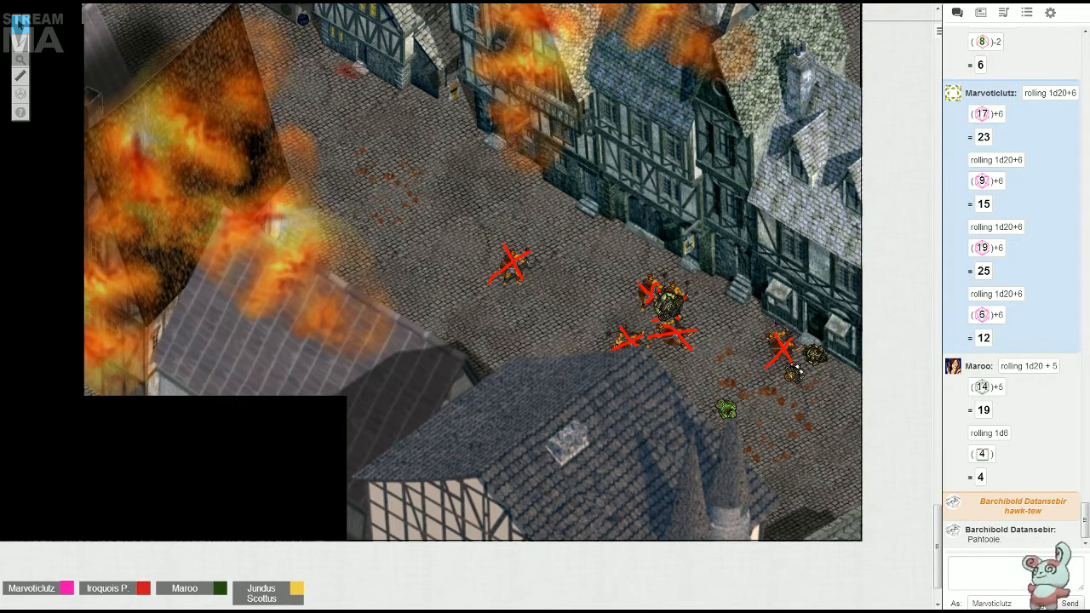
{"action": "mouse_move", "coordinate": [622, 162]}
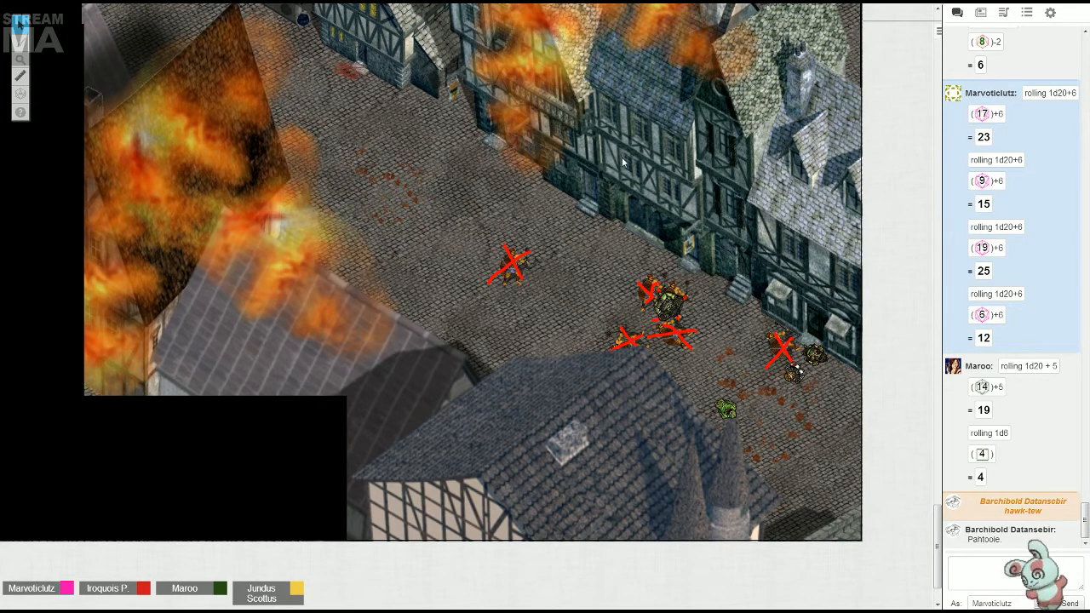
{"action": "mouse_move", "coordinate": [578, 254]}
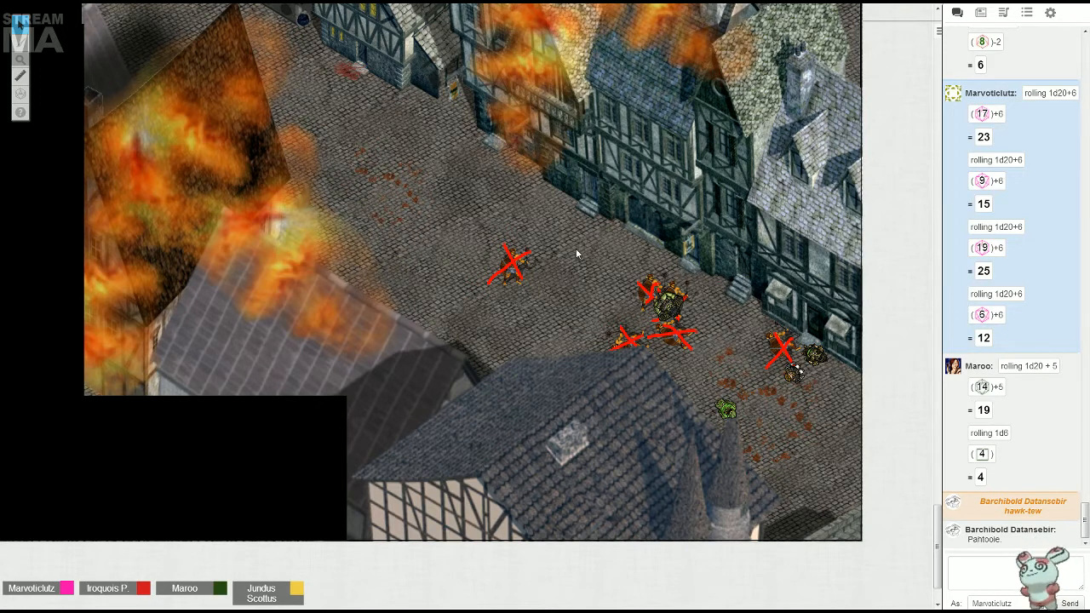
{"action": "mouse_move", "coordinate": [628, 313]}
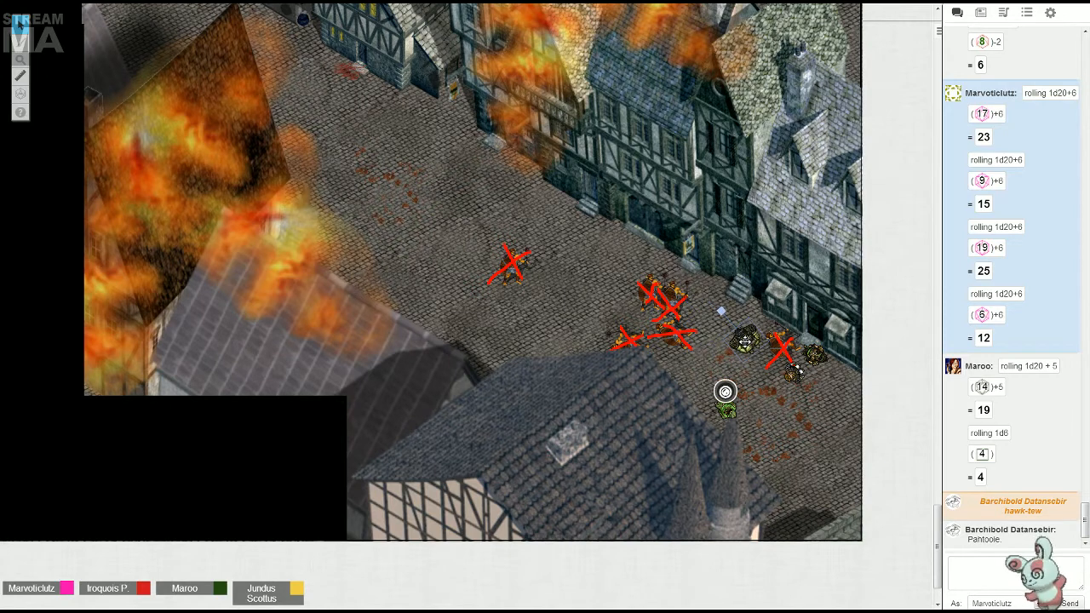
Drag the party token beside the crossed-out enemy on the right.
{"action": "left_click_drag", "start_coordinate": [726, 392], "coordinate": [737, 409]}
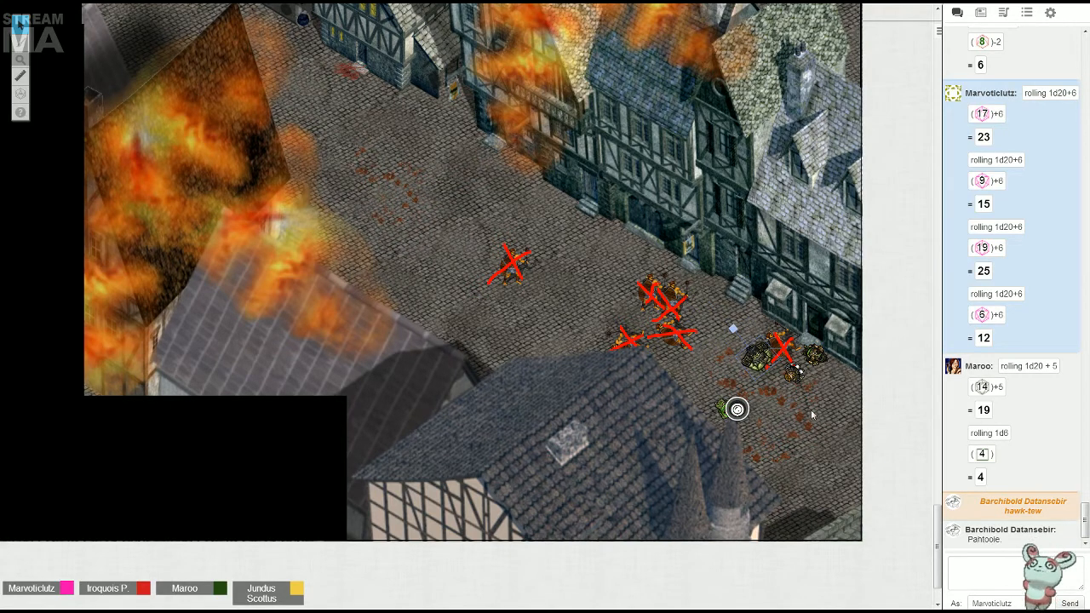
{"action": "mouse_move", "coordinate": [894, 416]}
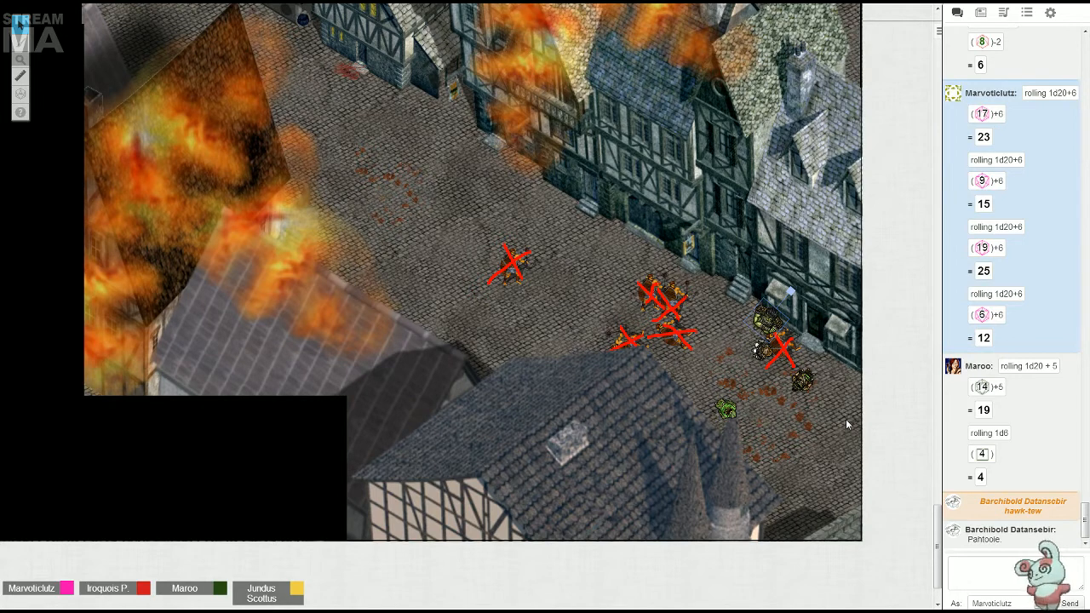
{"action": "mouse_move", "coordinate": [887, 402]}
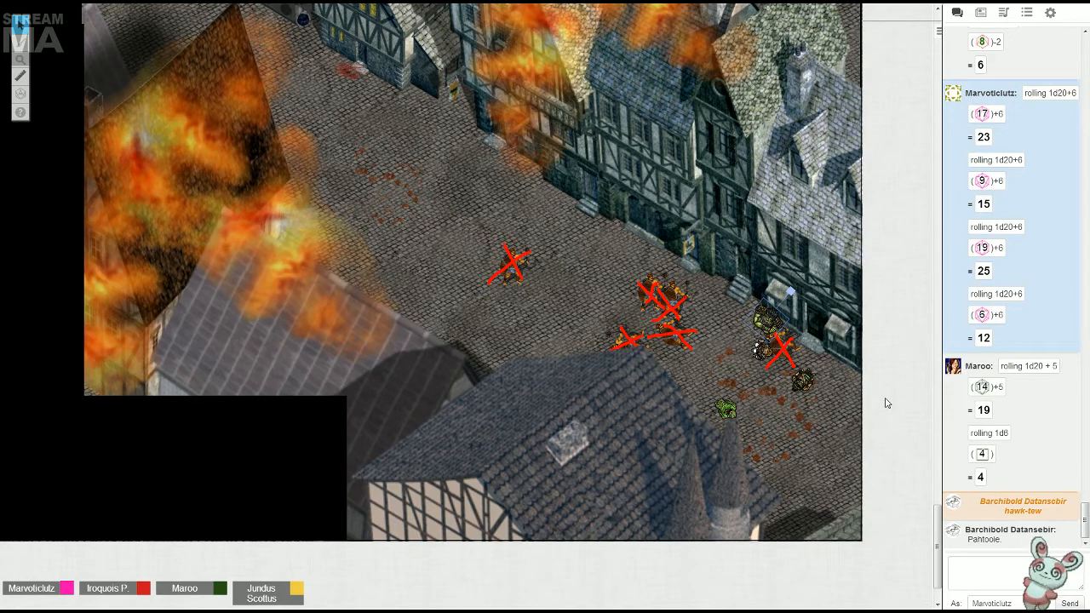
Focus the chat box and begin typing a /roll command.
{"action": "left_click", "coordinate": [1005, 570]}
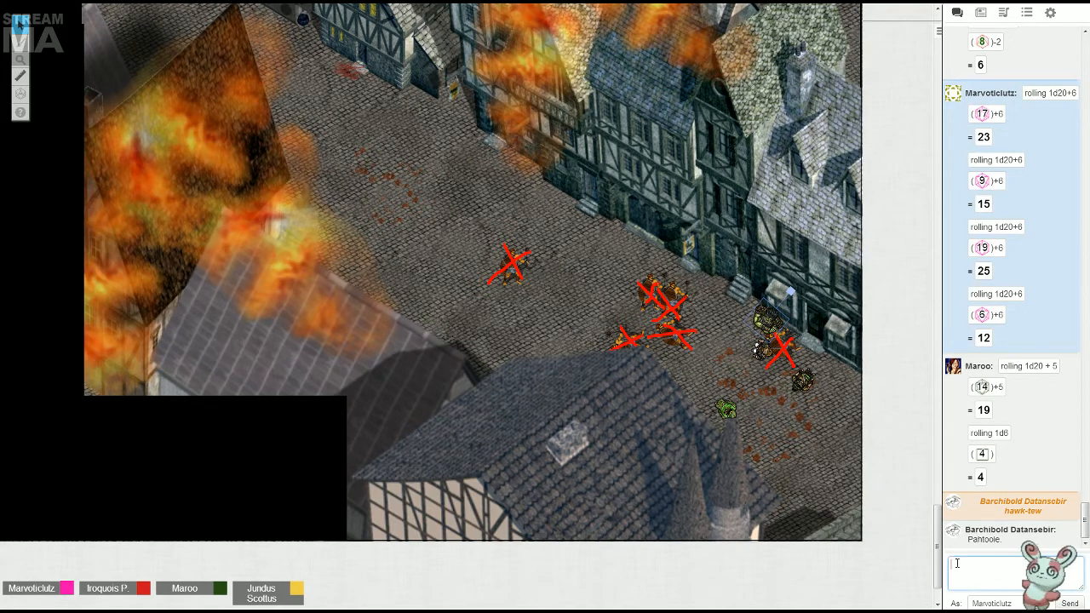
{"action": "type", "text": "/"}
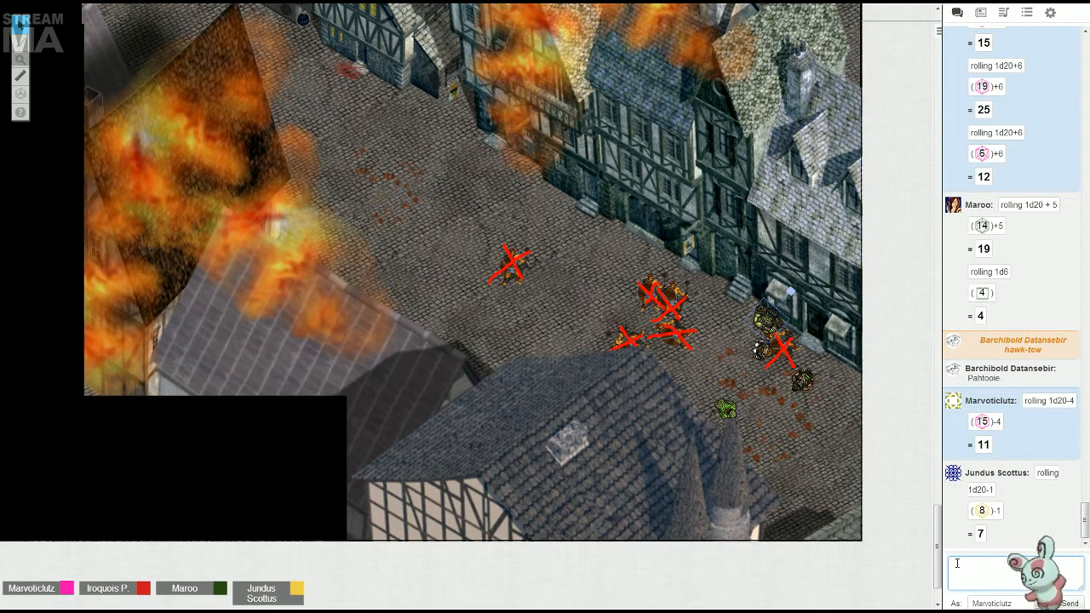
Scroll the chat log down to the latest rolls: Barchibold's 1d20+6 (21) and Maroo's 1d20+5 (6).
{"action": "scroll", "scroll_direction": "down", "scroll_amount": 3}
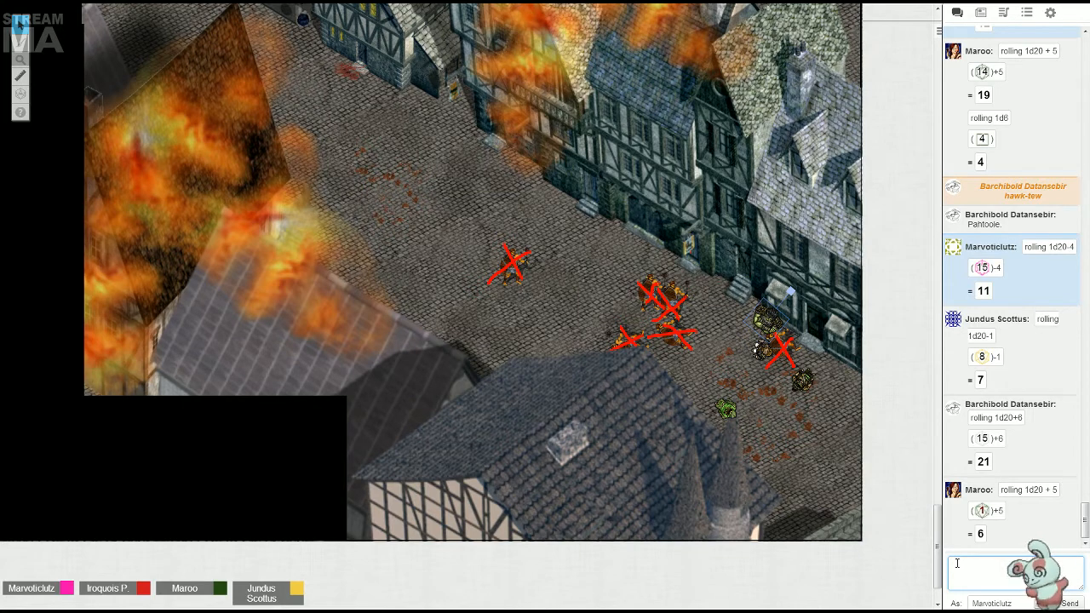
{"action": "mouse_move", "coordinate": [920, 549]}
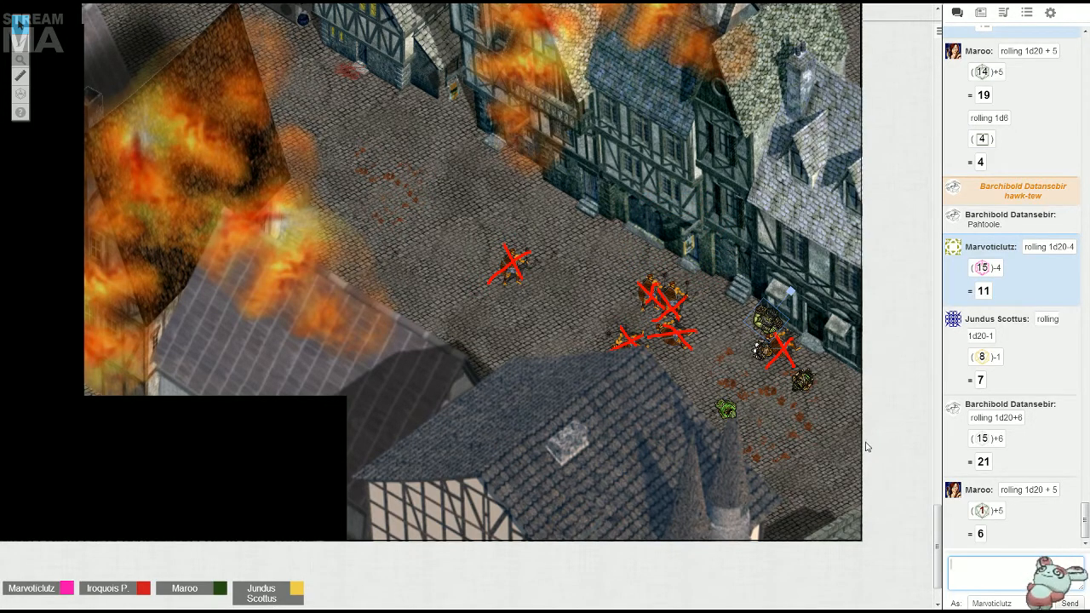
{"action": "mouse_move", "coordinate": [873, 439]}
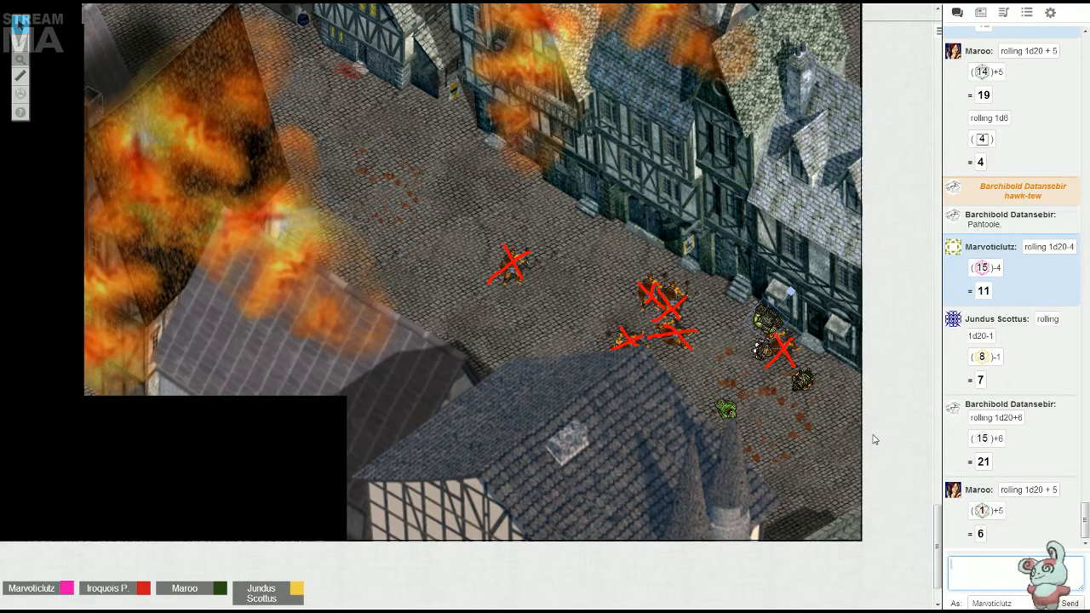
{"action": "left_click", "coordinate": [694, 247]}
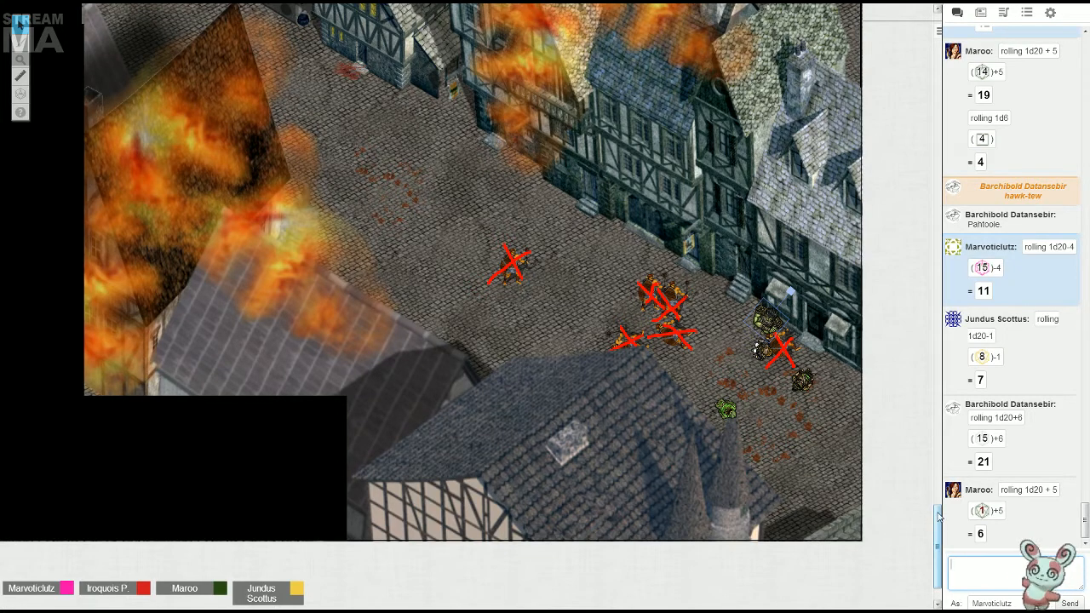
{"action": "mouse_move", "coordinate": [792, 290]}
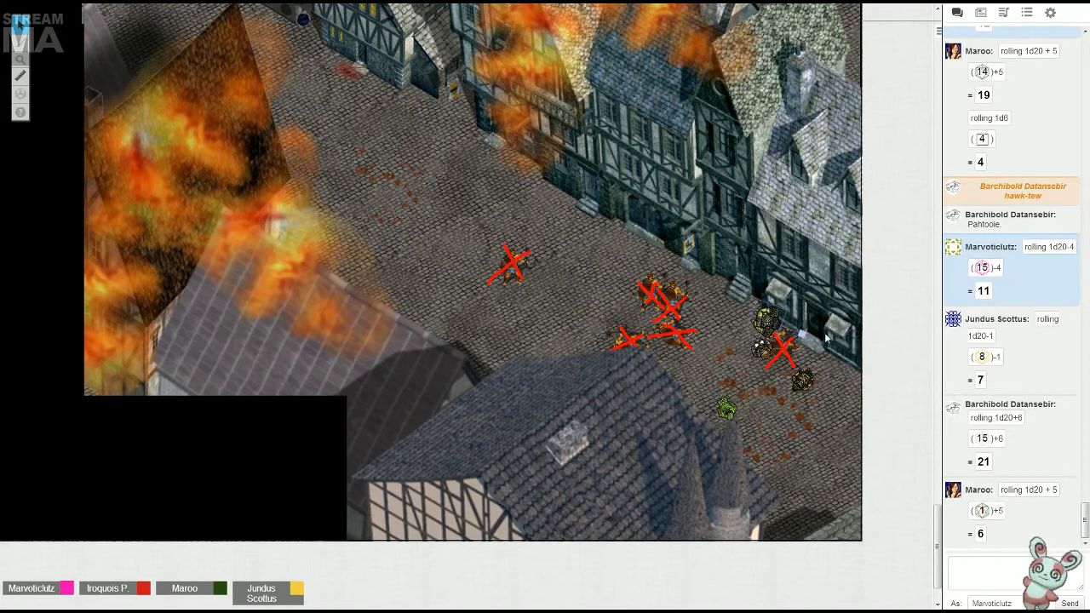
{"action": "mouse_move", "coordinate": [883, 304]}
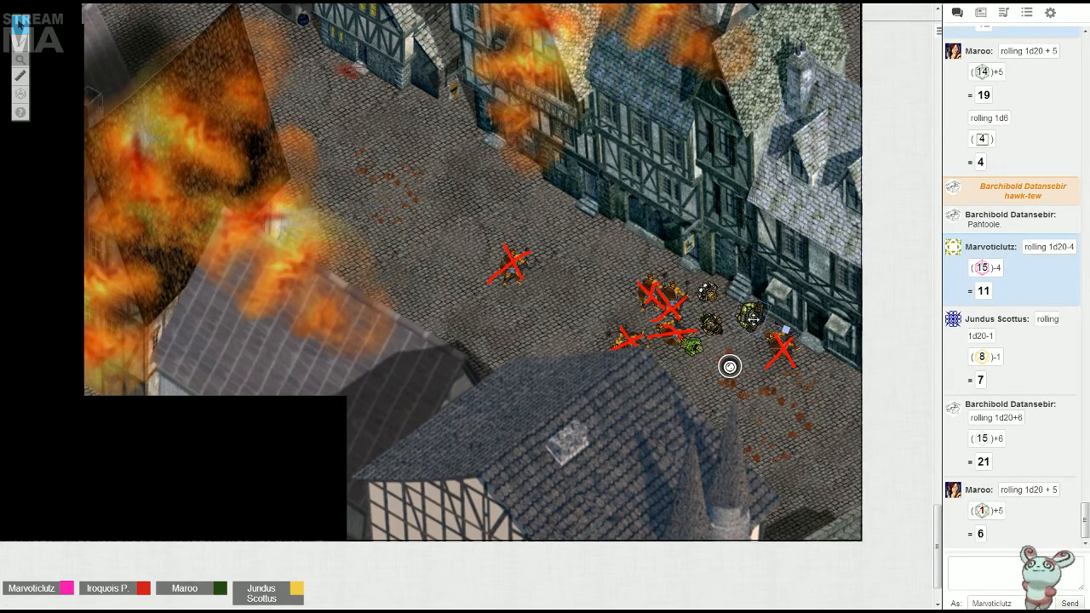
{"action": "mouse_move", "coordinate": [752, 317]}
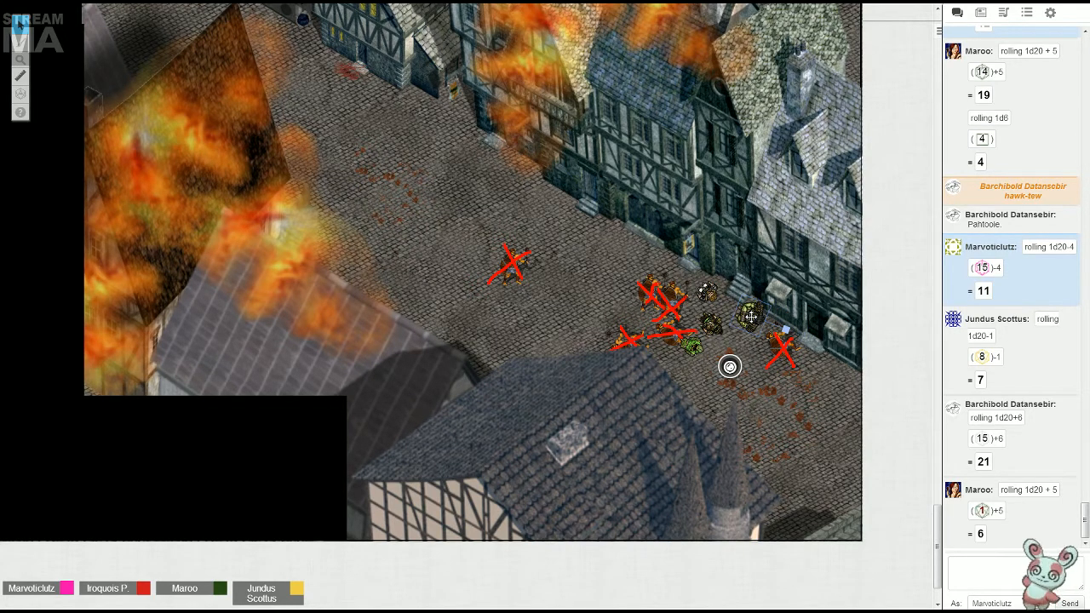
{"action": "mouse_move", "coordinate": [766, 324]}
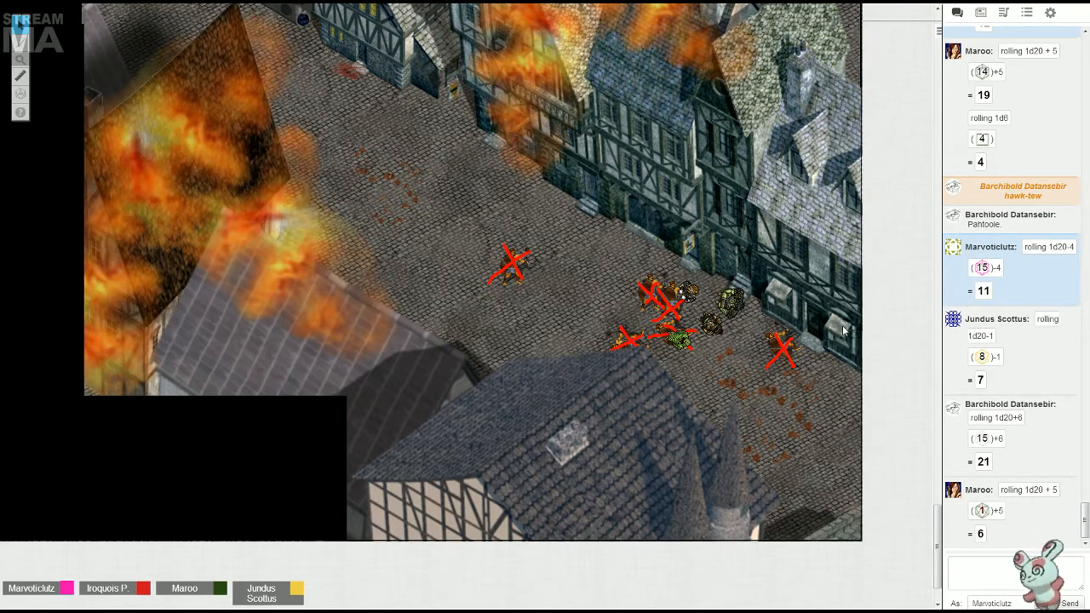
{"action": "mouse_move", "coordinate": [856, 331]}
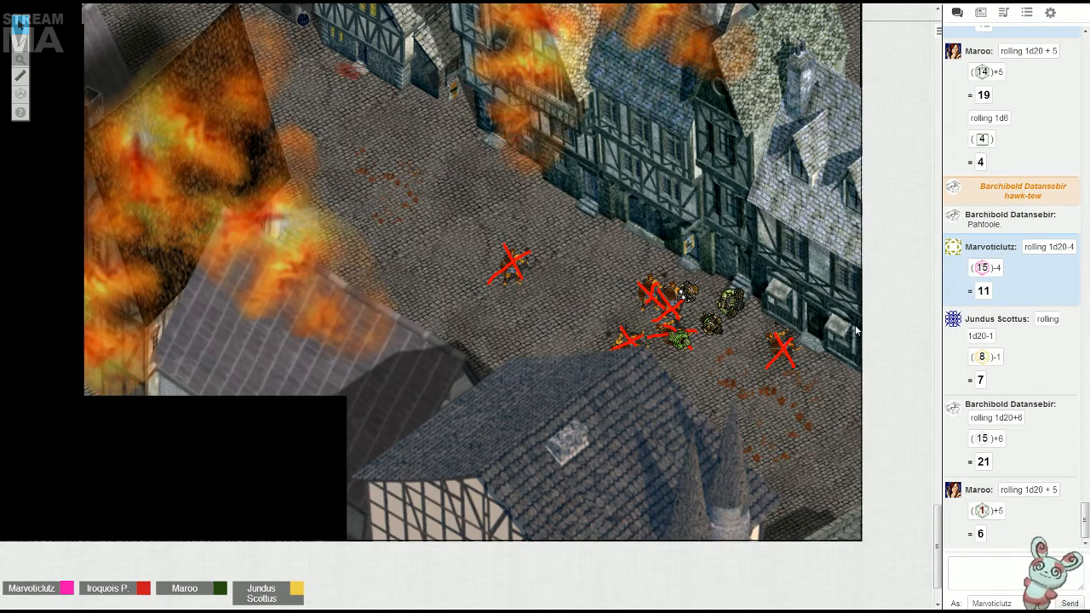